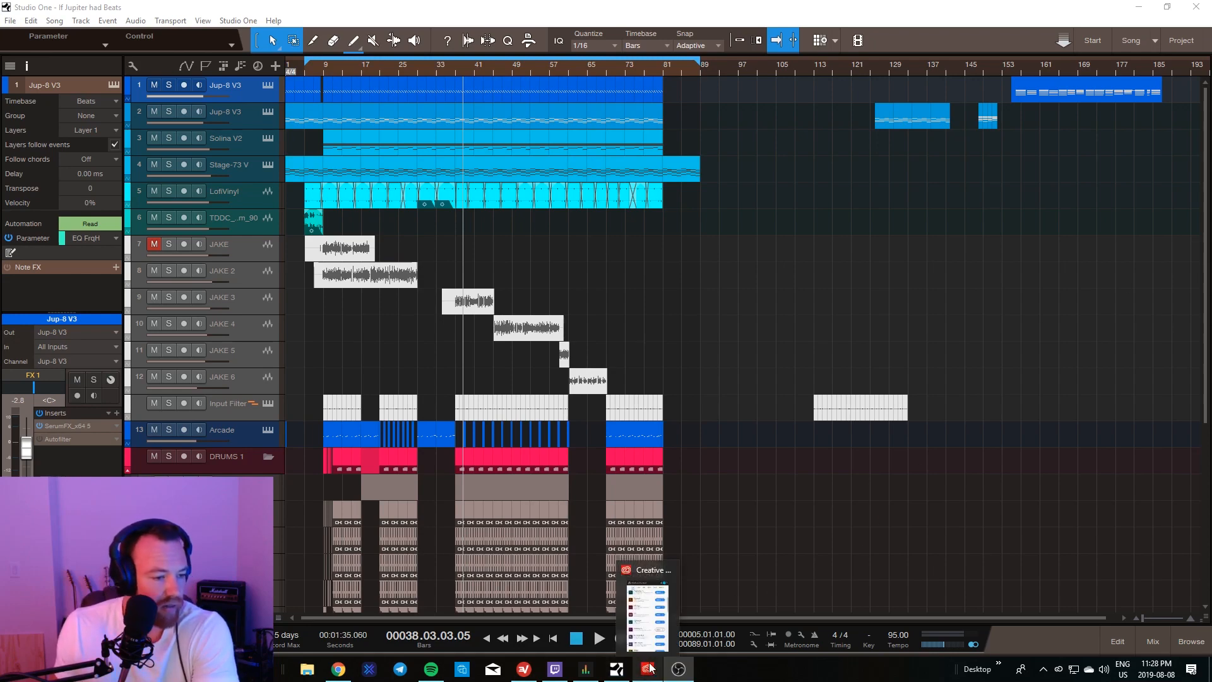
Step: Browse the Creative Cloud Apps listing, showing Premiere Pro installed, then switch to the browser
{"action": "left_click", "coordinate": [646, 669]}
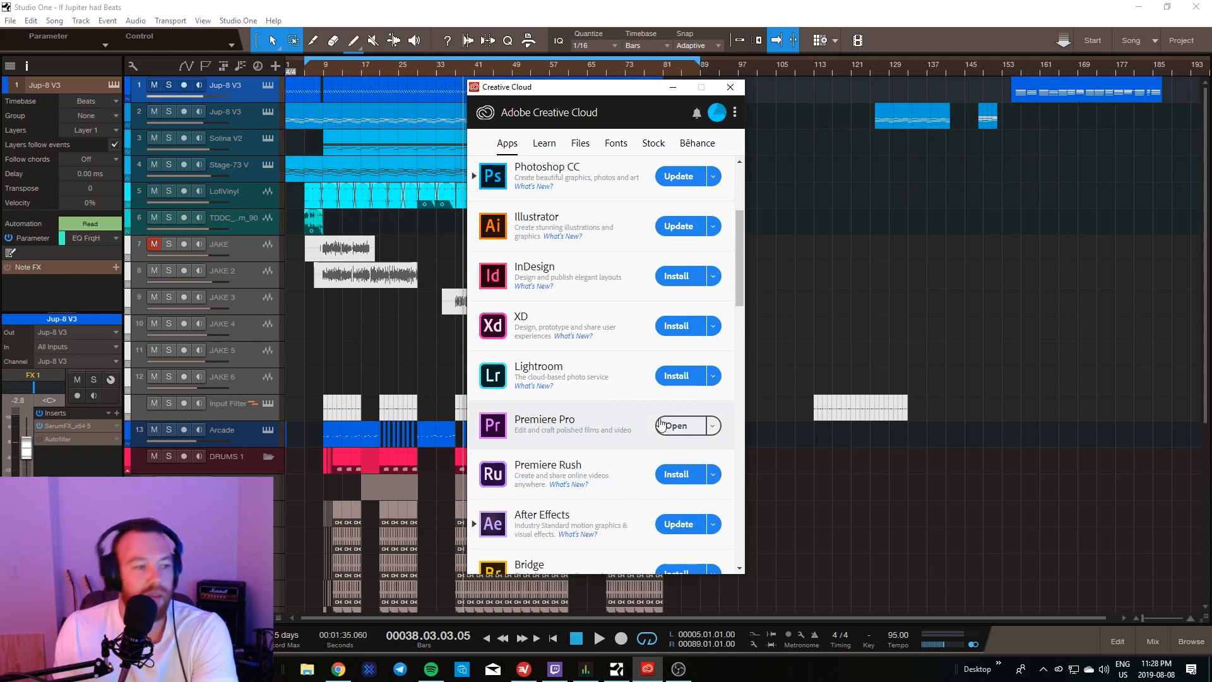
{"action": "mouse_move", "coordinate": [560, 420]}
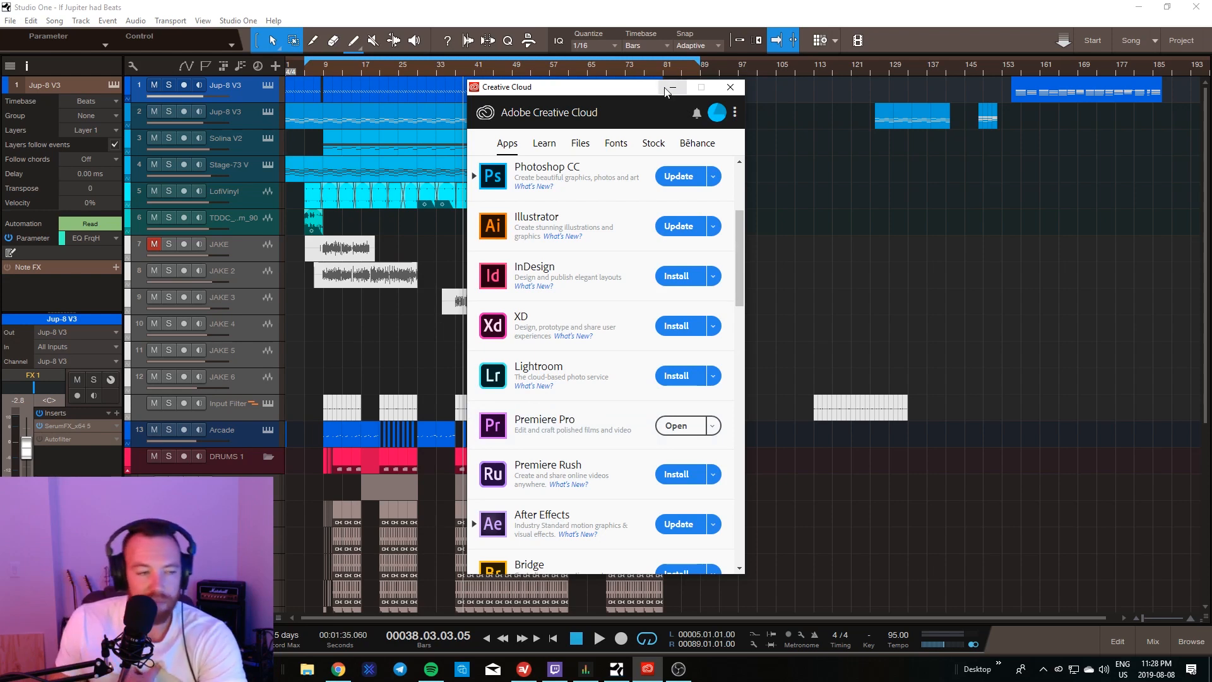
{"action": "mouse_move", "coordinate": [671, 87]}
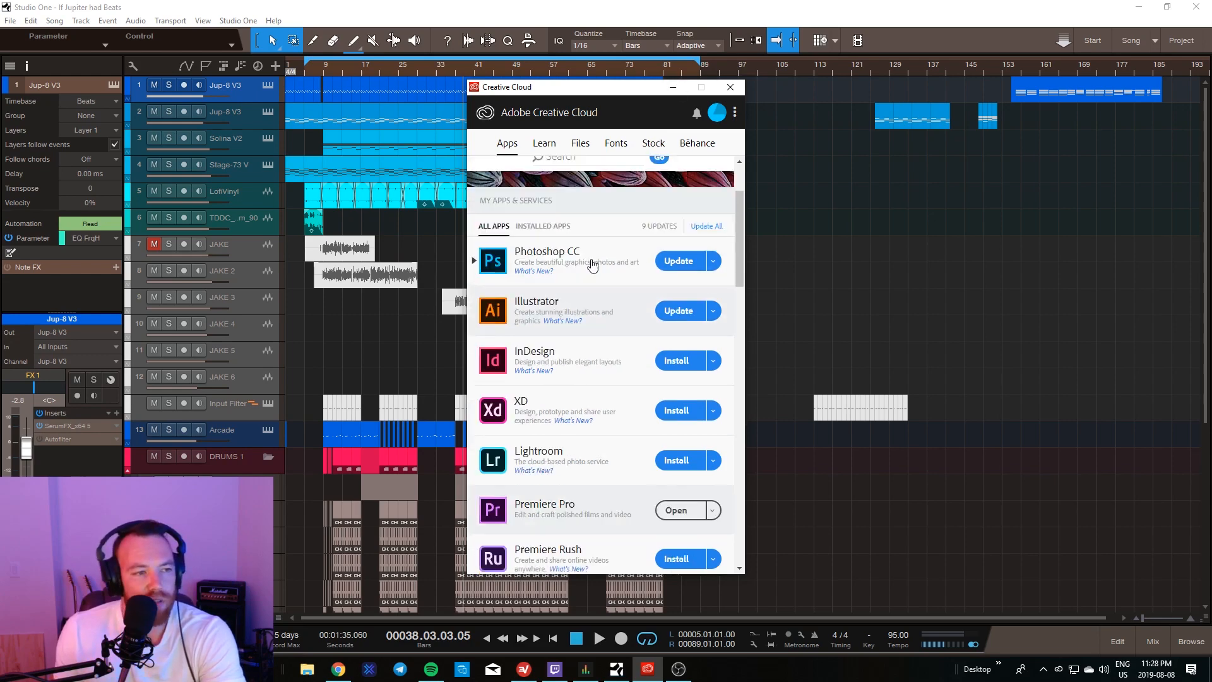
{"action": "scroll", "scroll_direction": "down", "scroll_amount": 3}
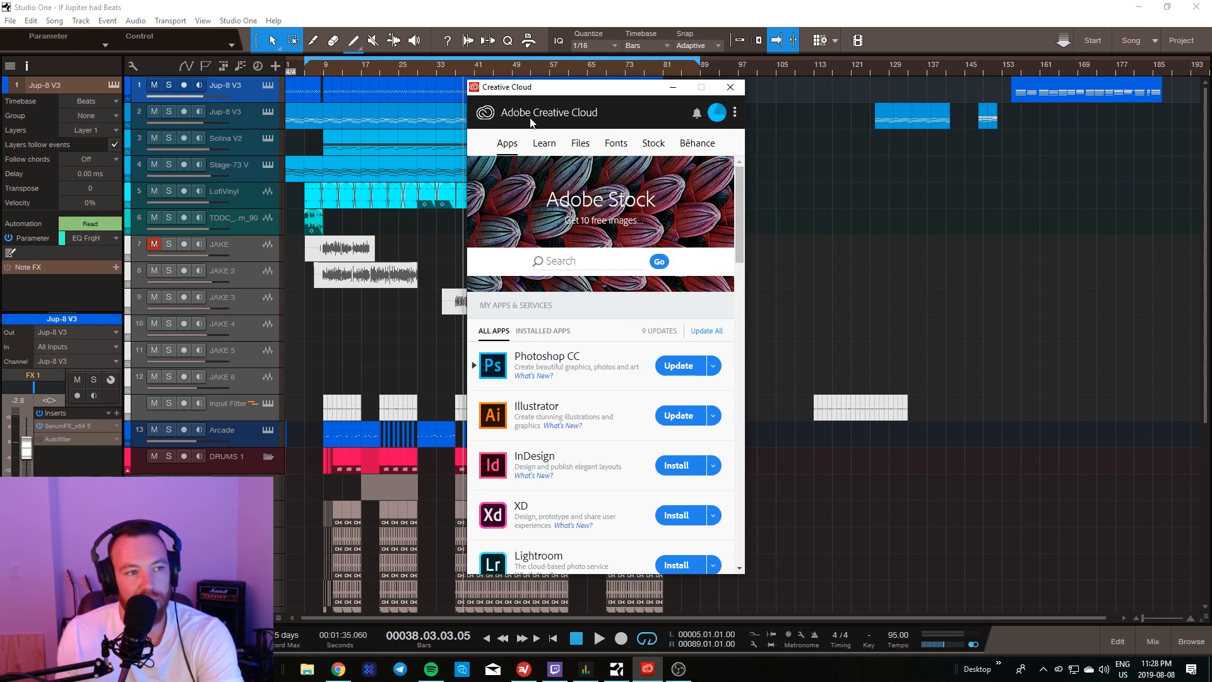
{"action": "mouse_move", "coordinate": [672, 87]}
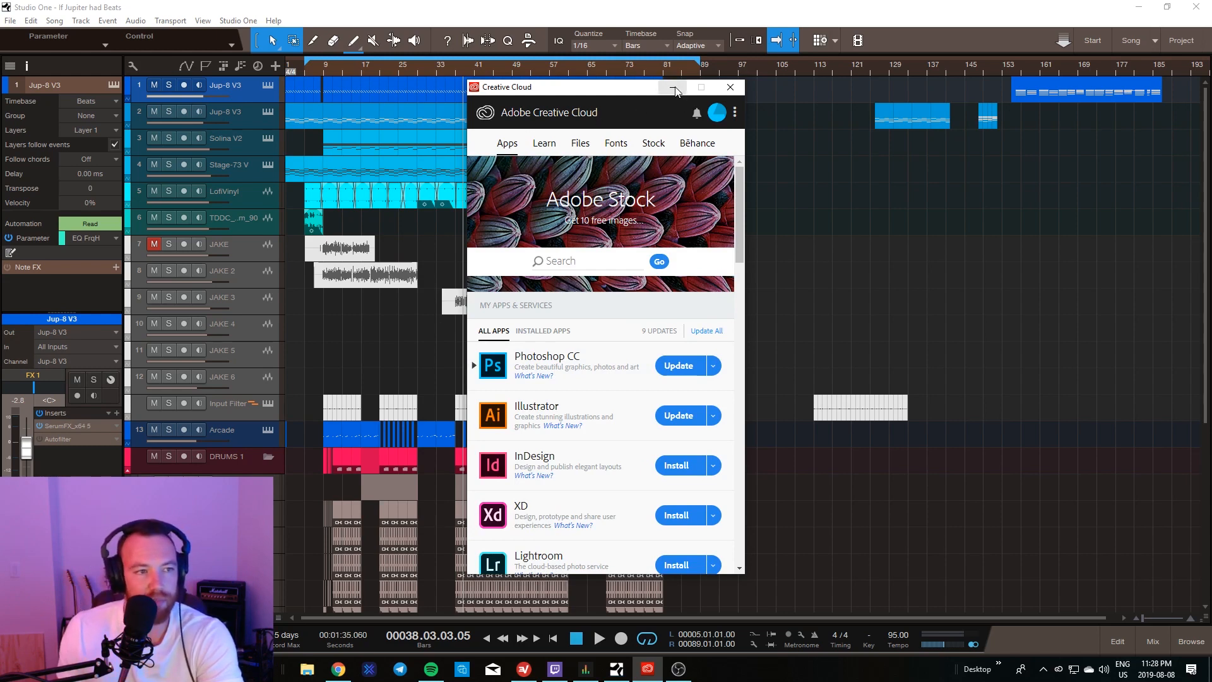
{"action": "mouse_move", "coordinate": [672, 87]}
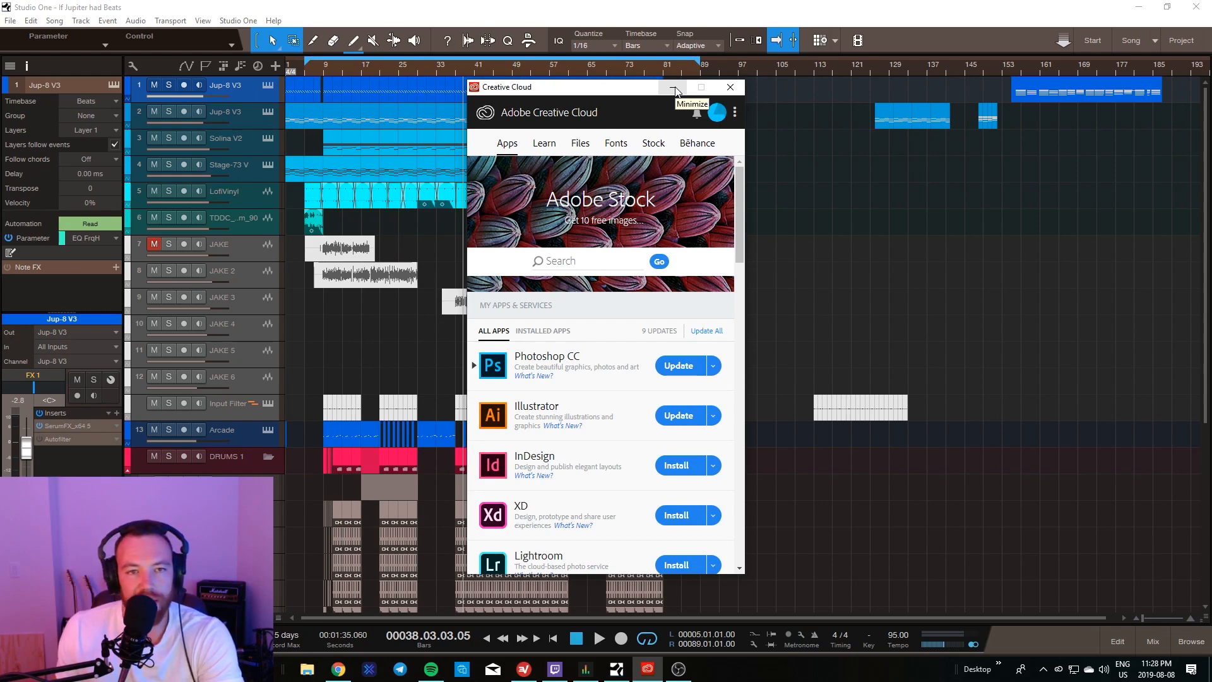
{"action": "scroll", "scroll_direction": "down", "scroll_amount": 3}
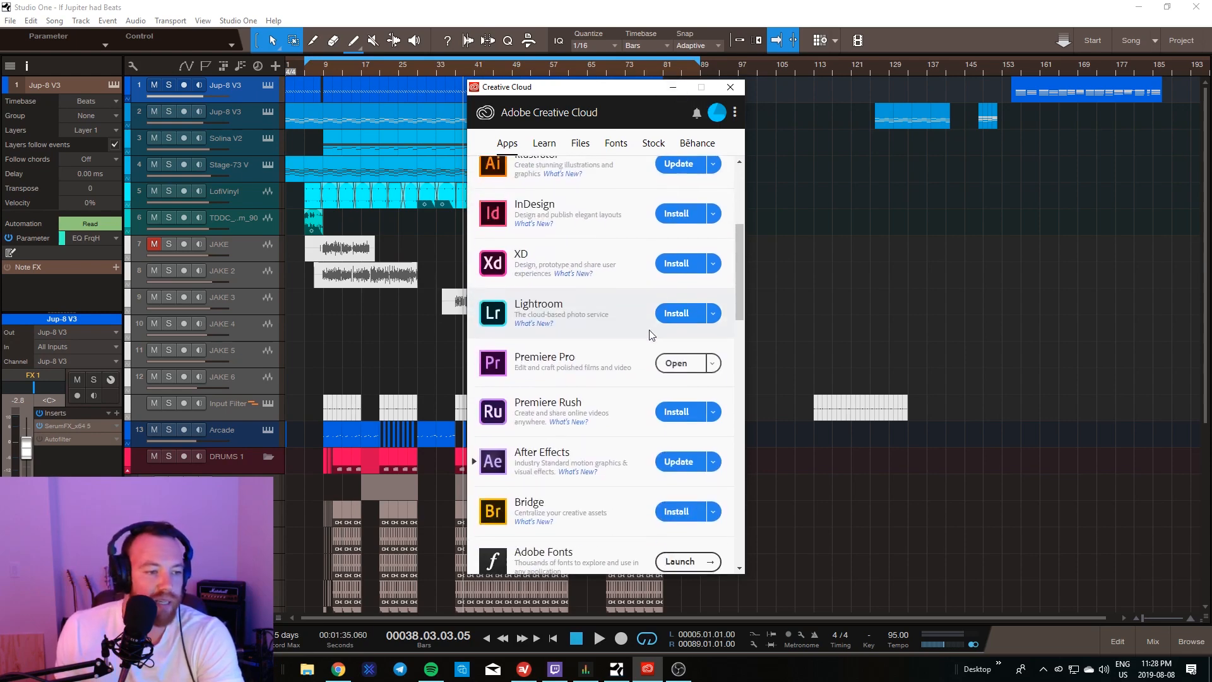
{"action": "scroll", "scroll_direction": "down", "scroll_amount": 3}
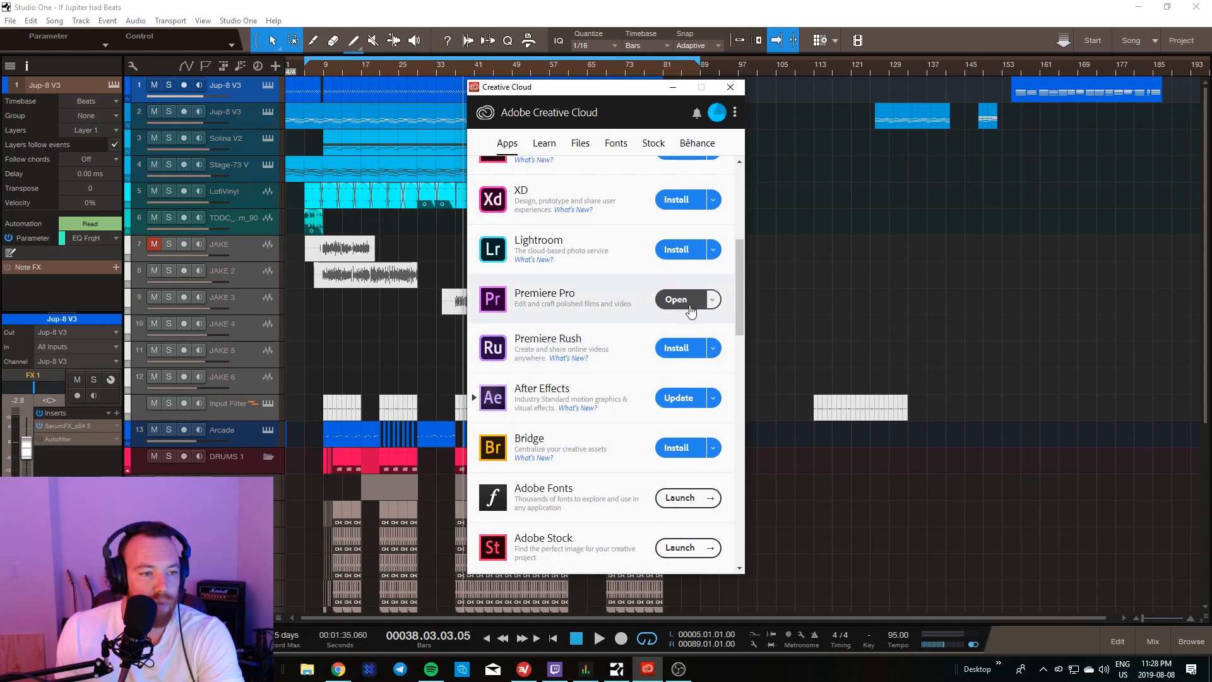
{"action": "scroll", "scroll_direction": "down", "scroll_amount": 3}
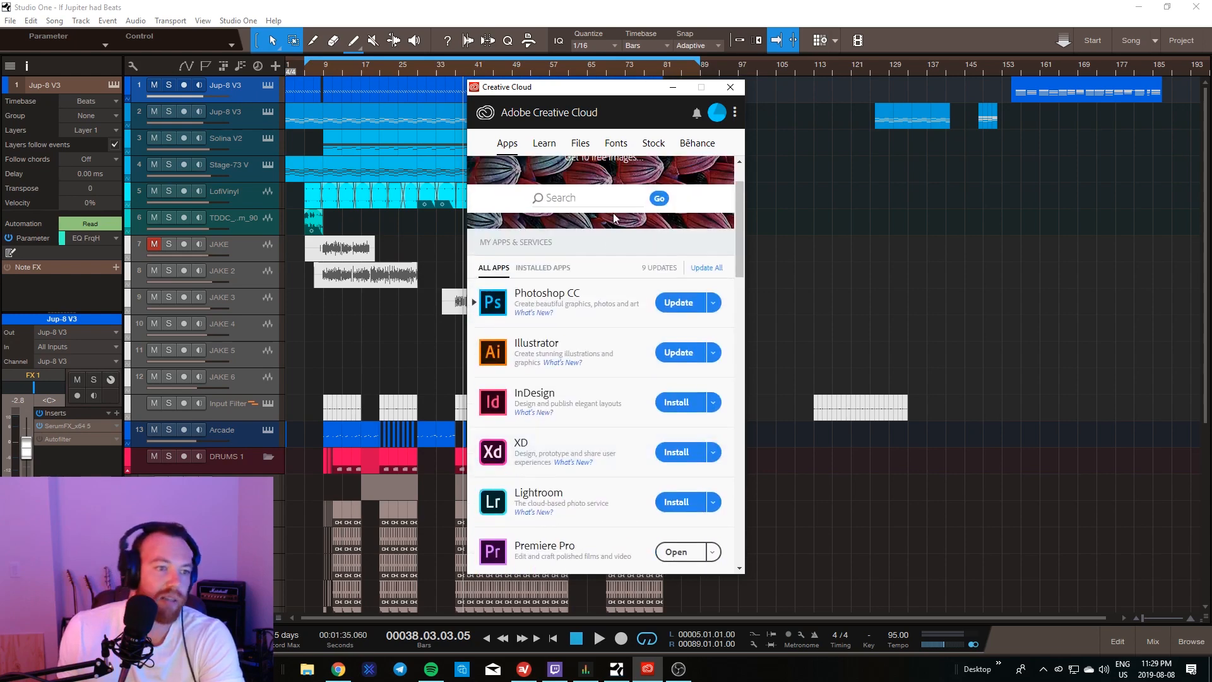
{"action": "left_click", "coordinate": [728, 88]}
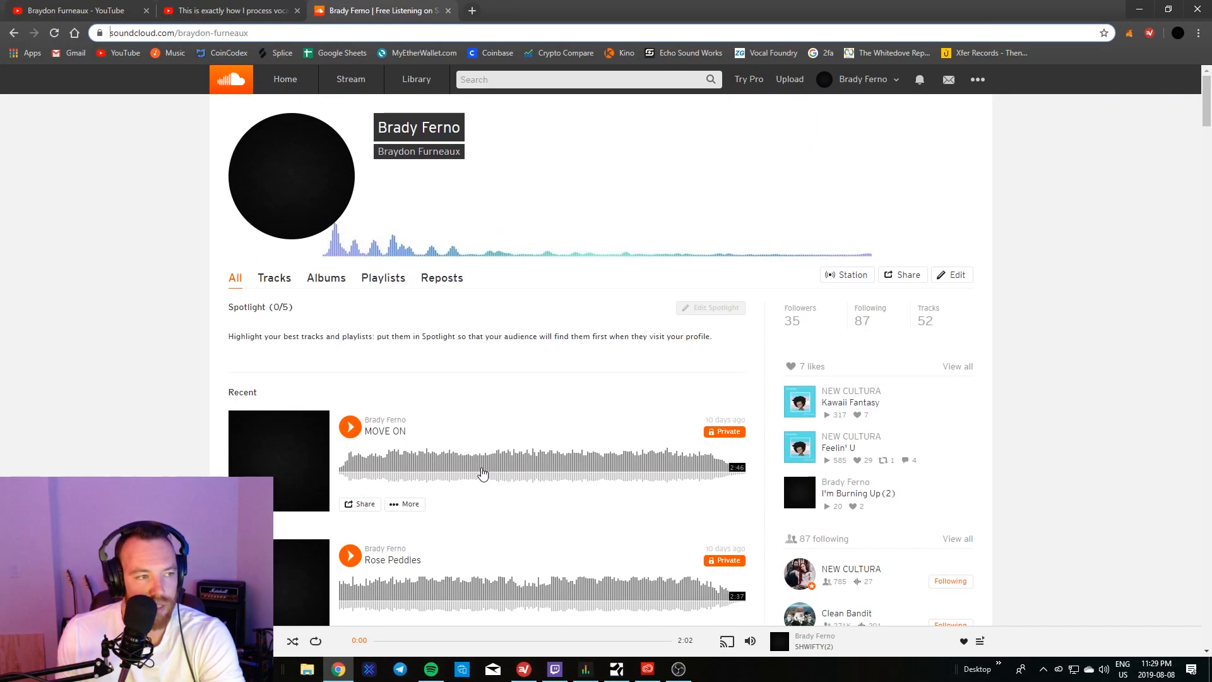
Step: Scroll the SoundCloud profile down past the Recent section into the uploaded track list
{"action": "scroll", "scroll_direction": "down", "scroll_amount": 3}
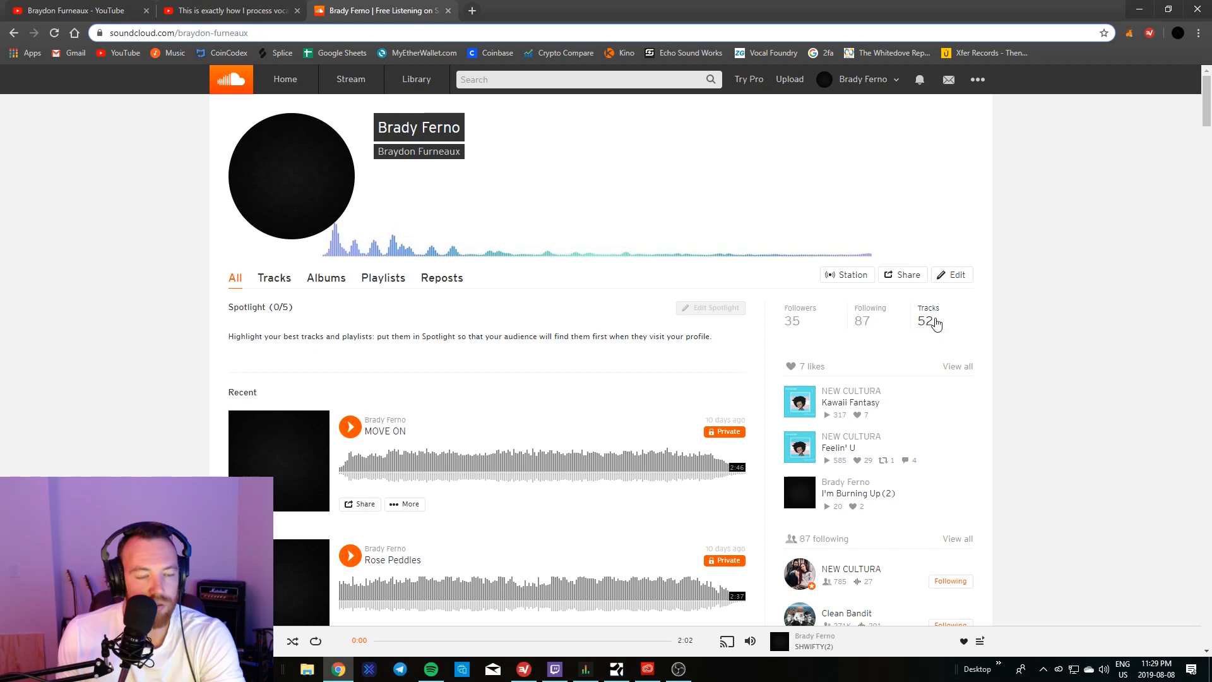
{"action": "scroll", "scroll_direction": "down", "scroll_amount": 3}
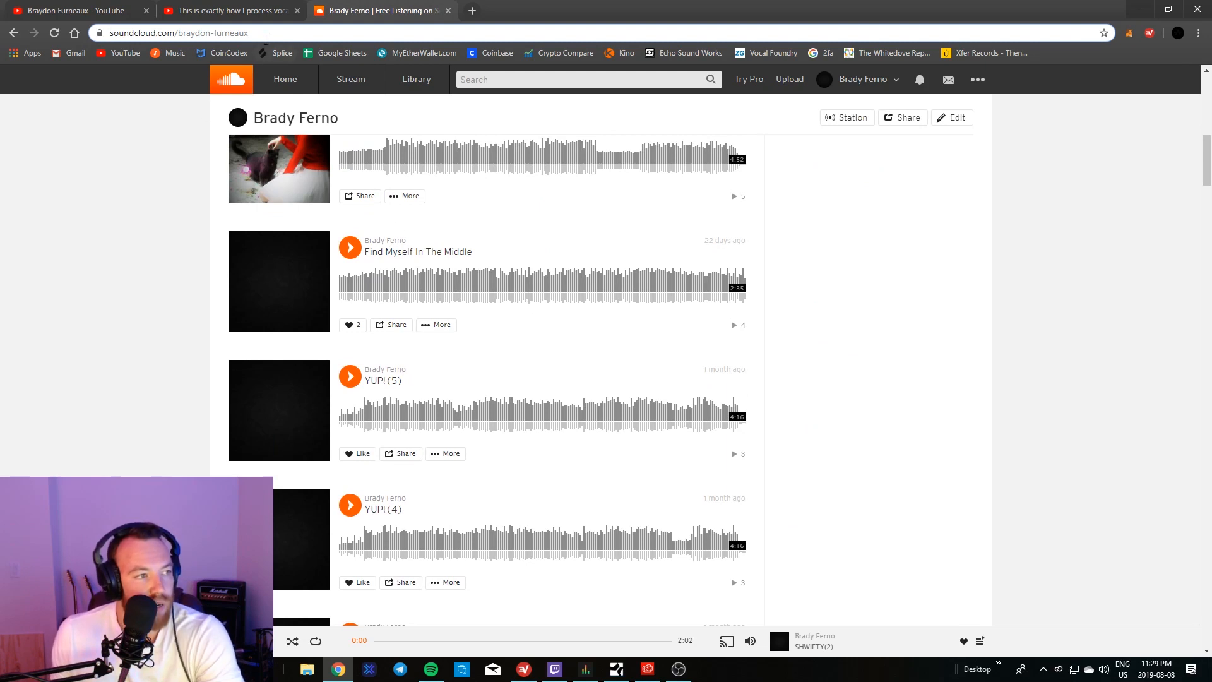
Step: Scroll the profile down to seven-month-old uploads, reaching the G-Eazy Halsey Hip Hop & Rap remix
{"action": "left_click", "coordinate": [194, 33]}
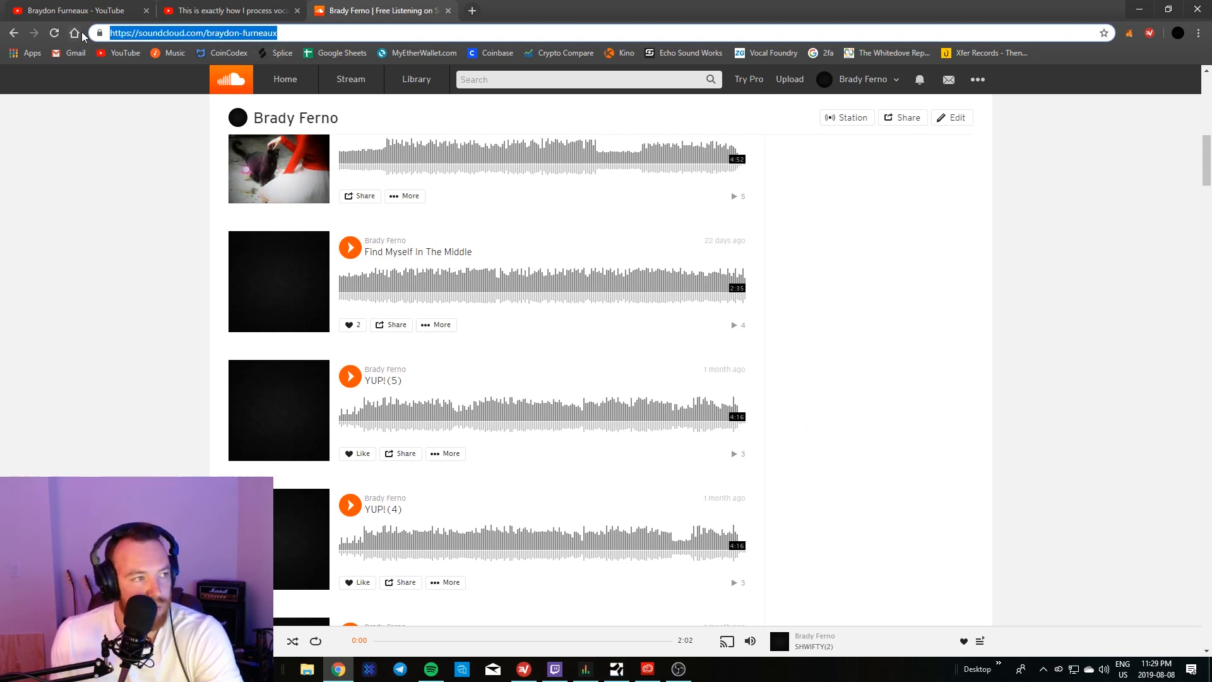
{"action": "scroll", "scroll_direction": "down", "scroll_amount": 3}
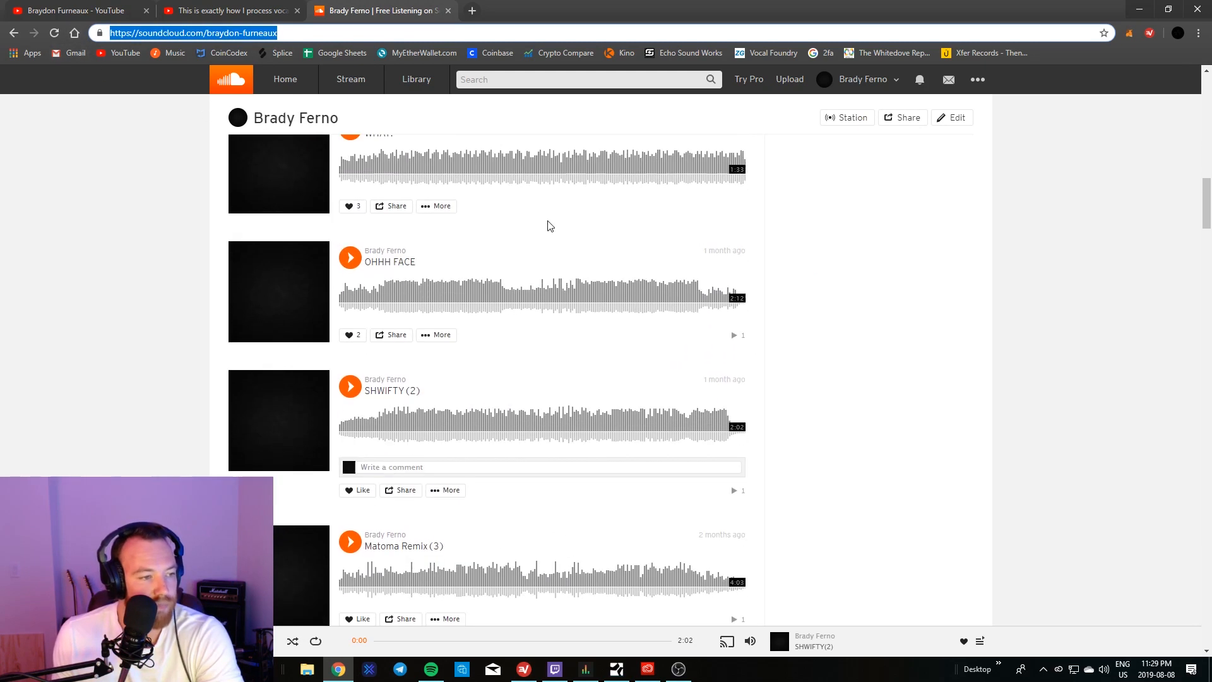
{"action": "mouse_move", "coordinate": [542, 205]}
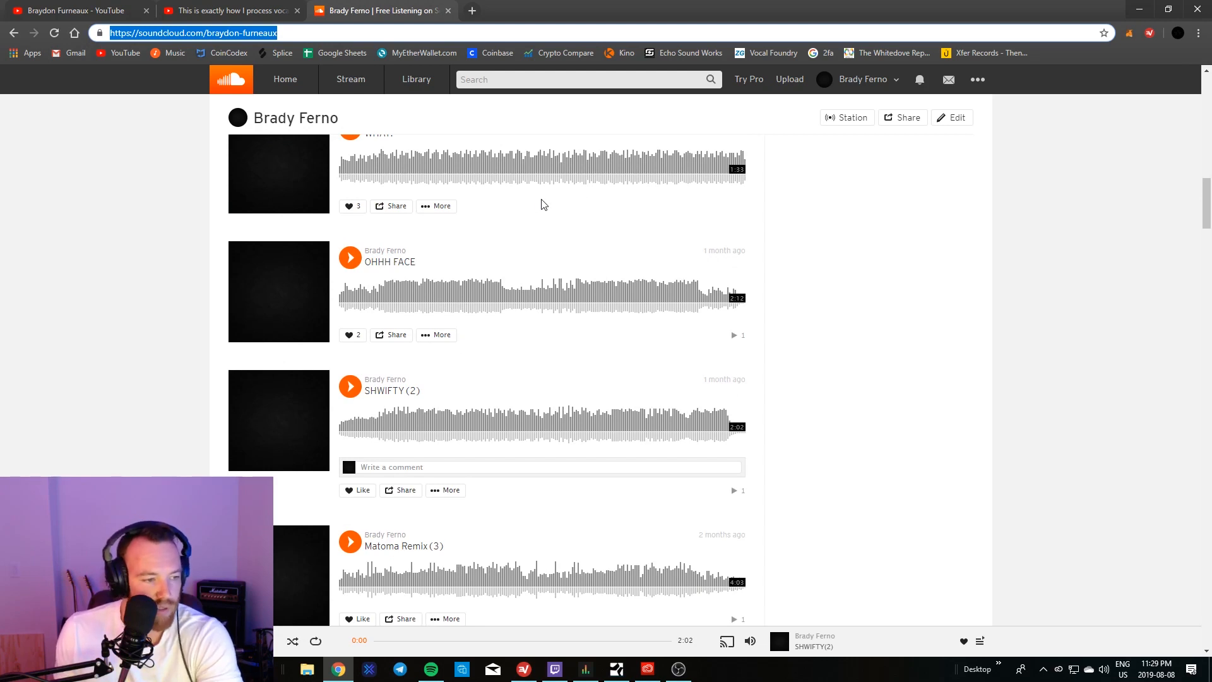
{"action": "scroll", "scroll_direction": "down", "scroll_amount": 3}
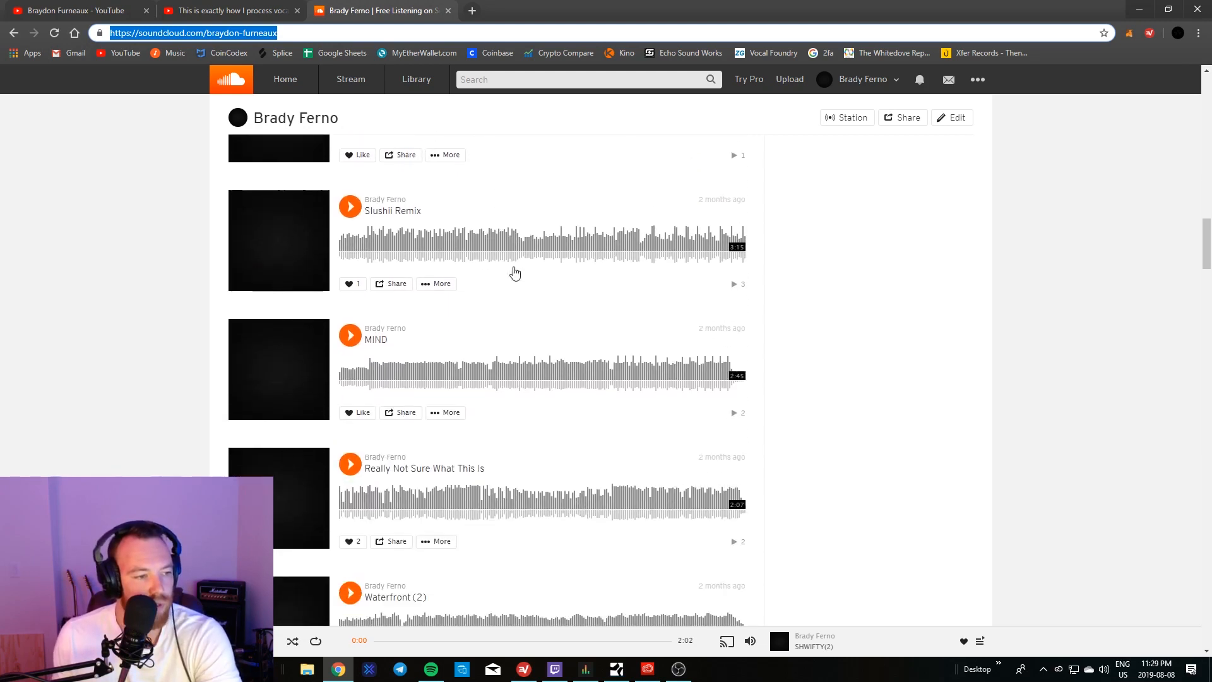
{"action": "scroll", "scroll_direction": "down", "scroll_amount": 3}
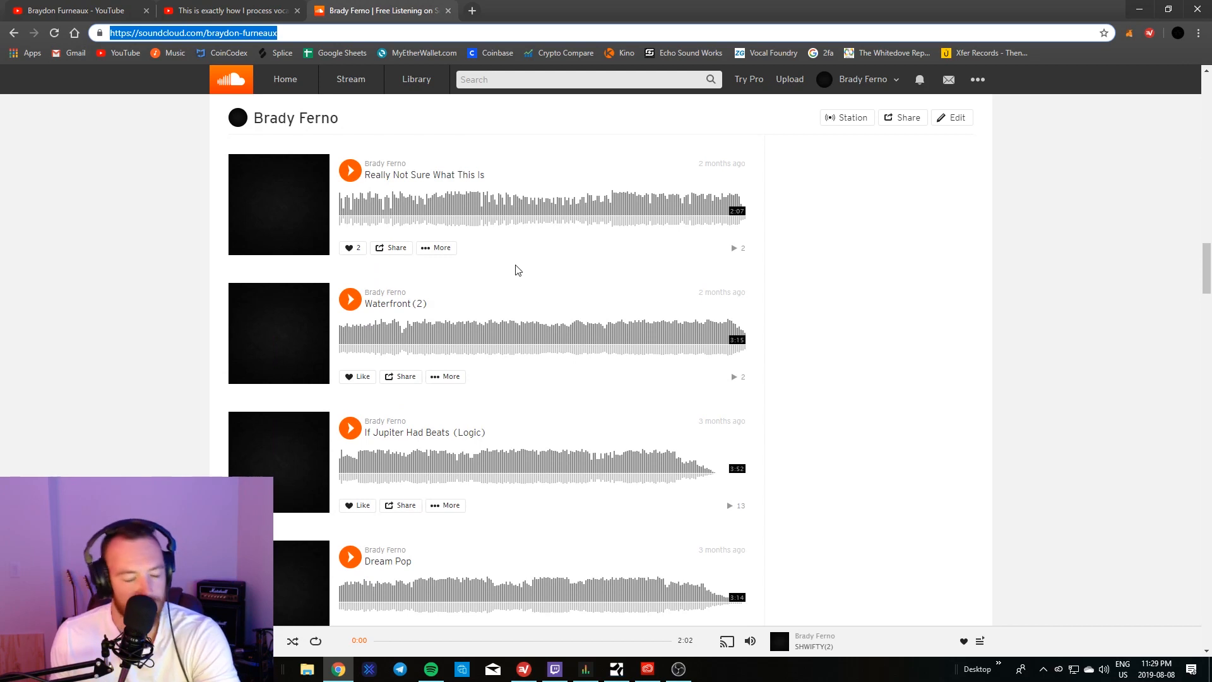
{"action": "scroll", "scroll_direction": "down", "scroll_amount": 3}
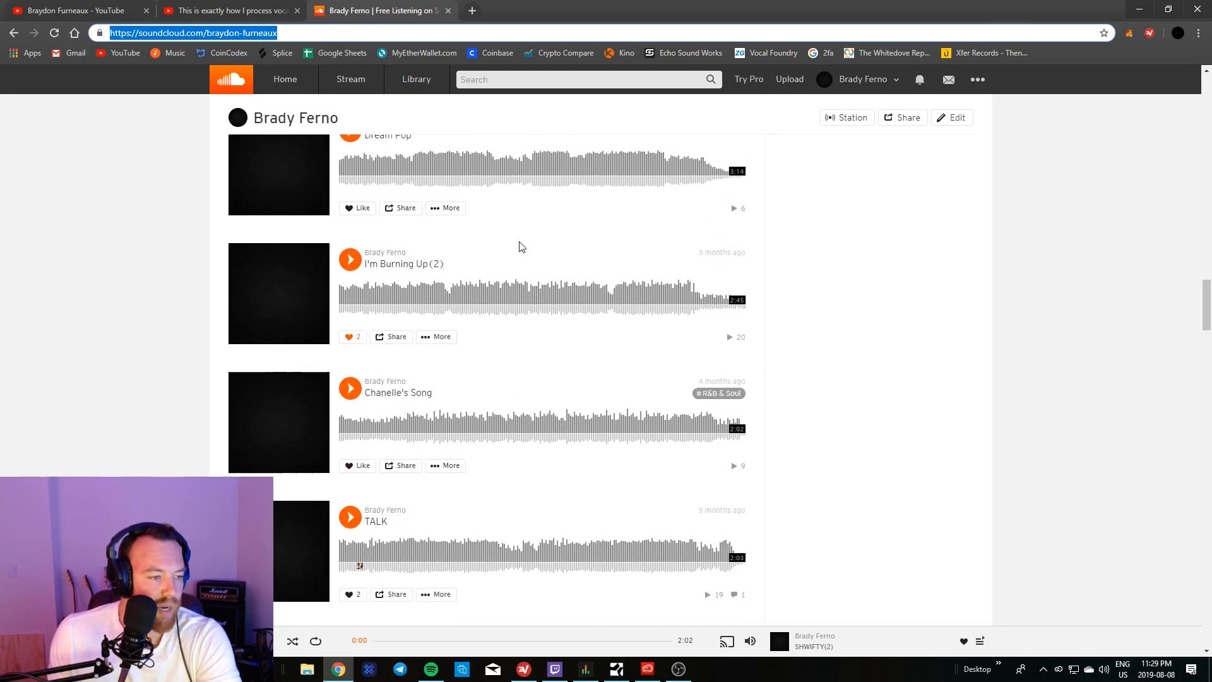
{"action": "scroll", "scroll_direction": "down", "scroll_amount": 3}
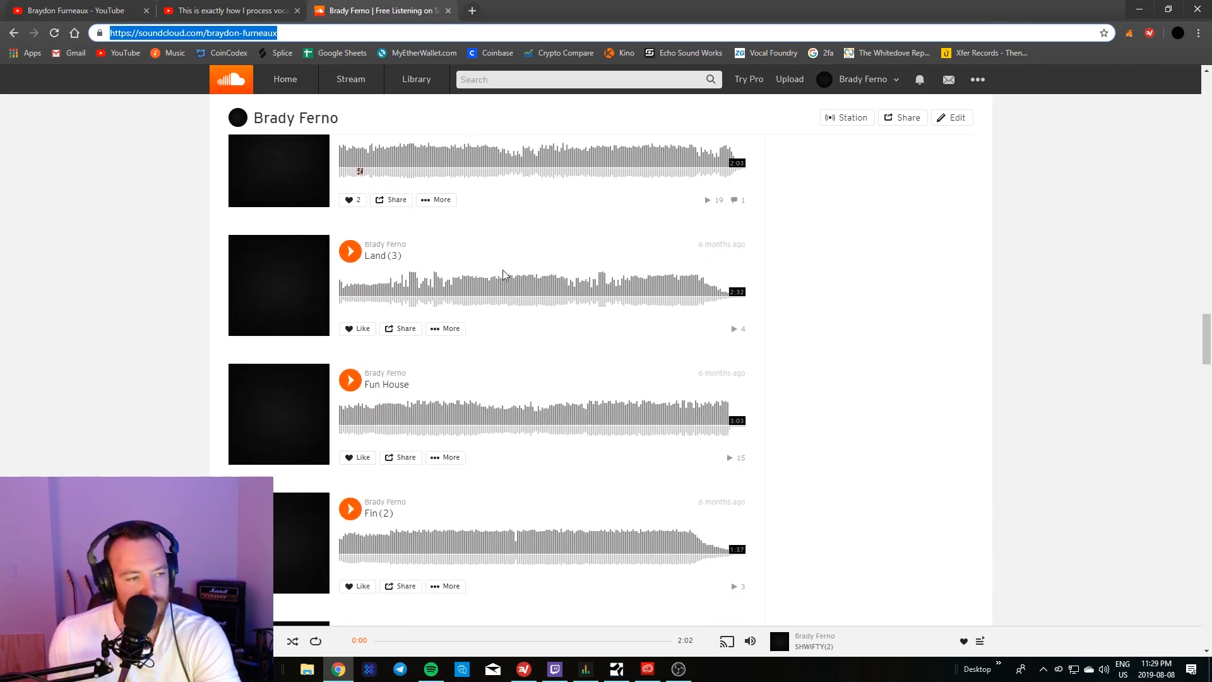
{"action": "scroll", "scroll_direction": "down", "scroll_amount": 3}
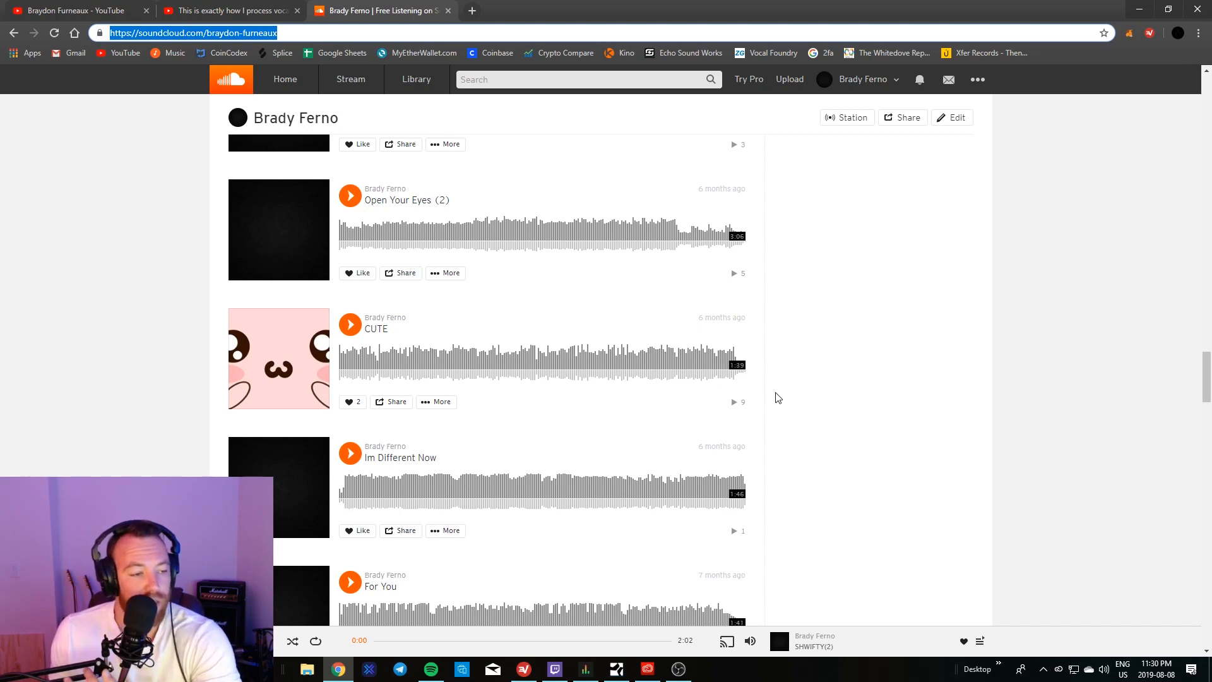
{"action": "mouse_move", "coordinate": [790, 391]}
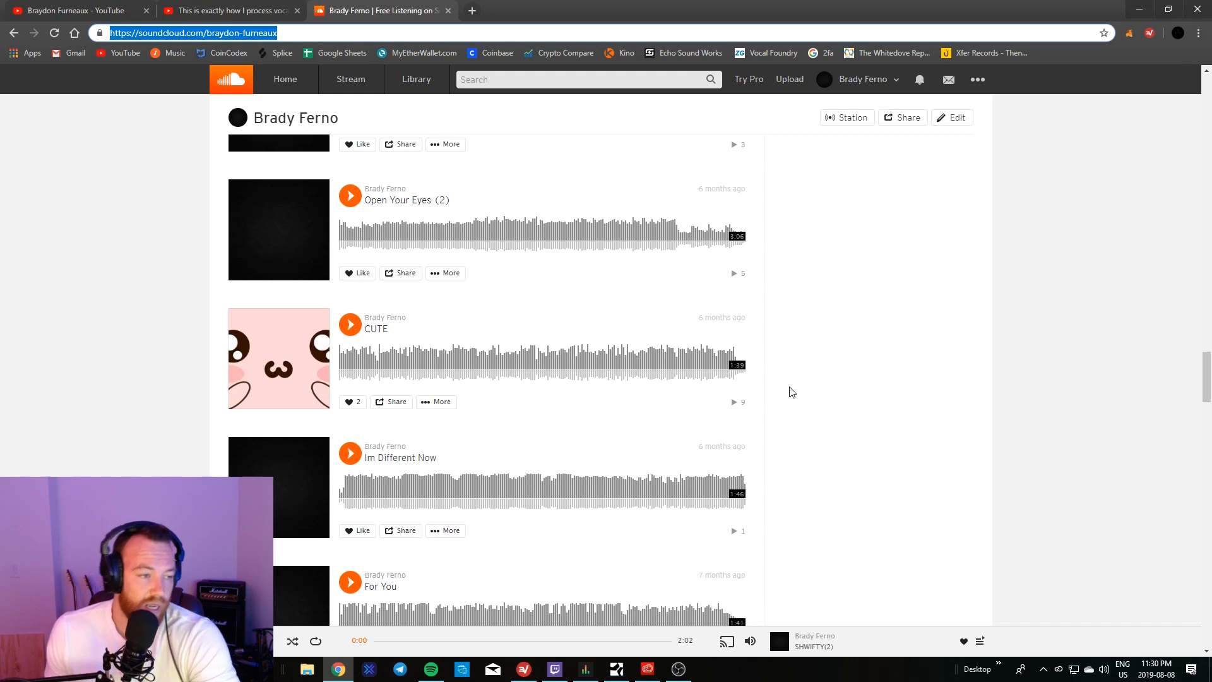
{"action": "mouse_move", "coordinate": [804, 364]}
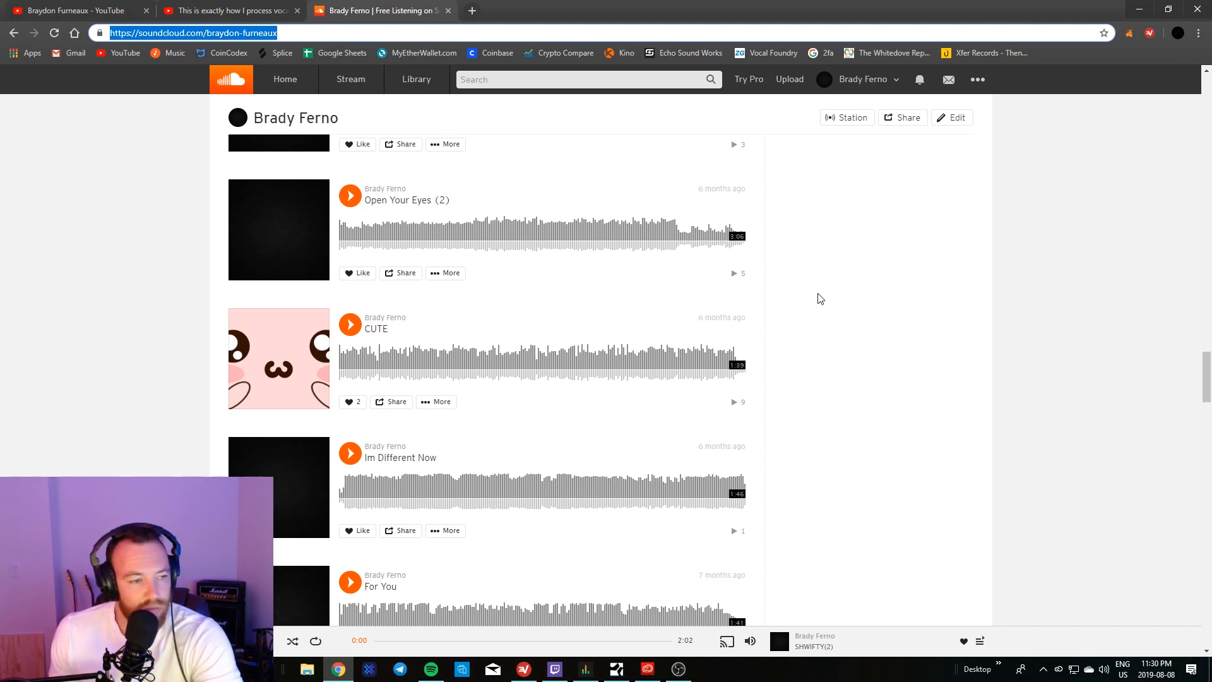
{"action": "scroll", "scroll_direction": "down", "scroll_amount": 3}
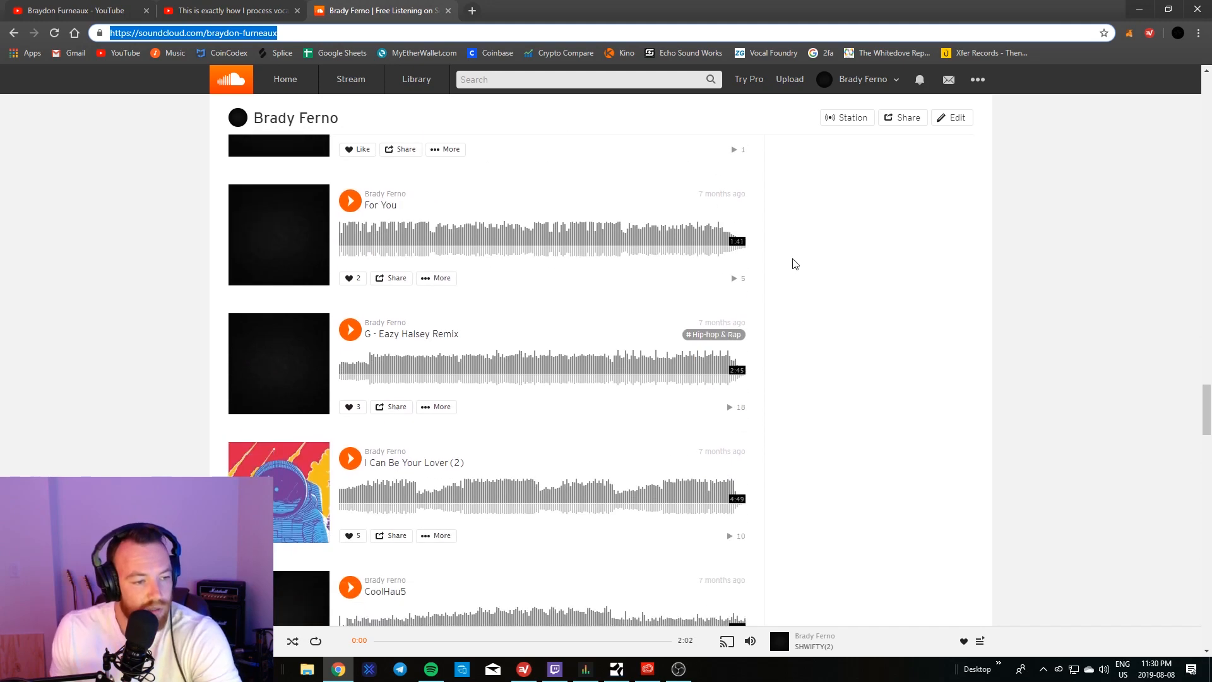